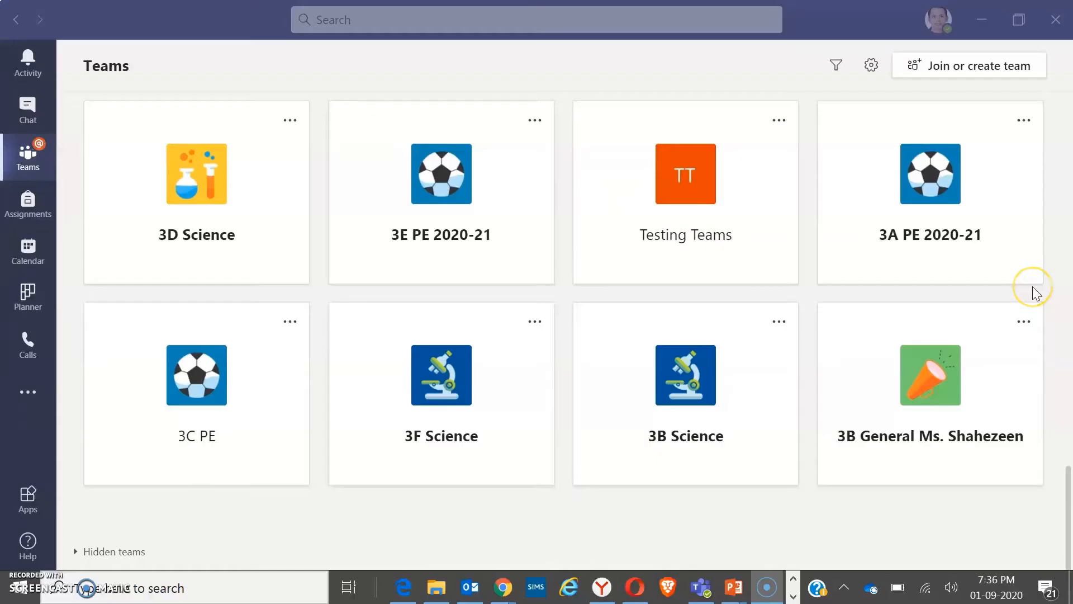
pyautogui.moveTo(1035, 287)
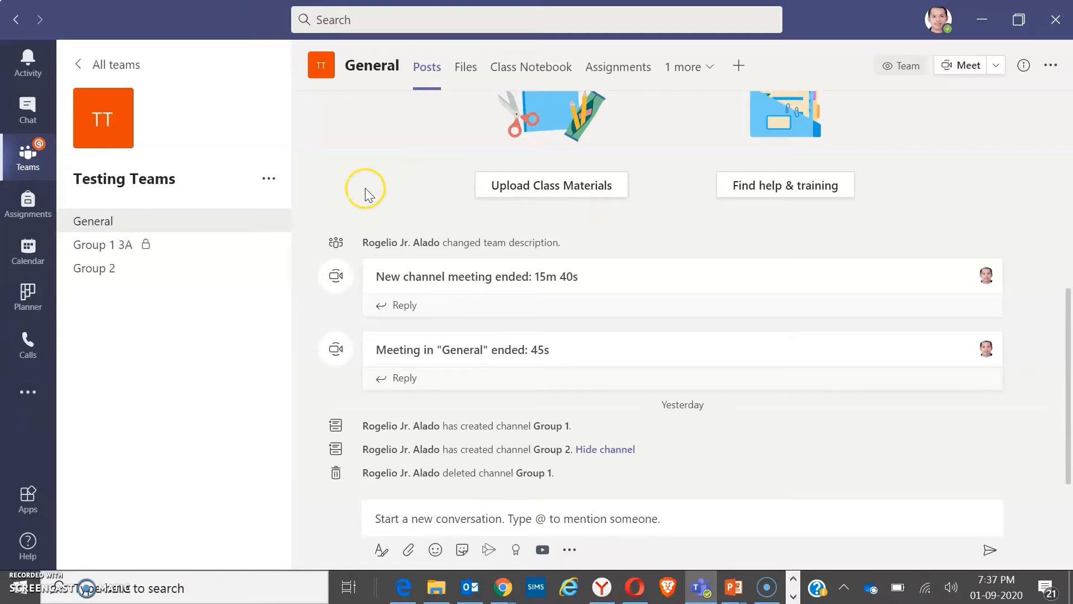
pyautogui.moveTo(268, 223)
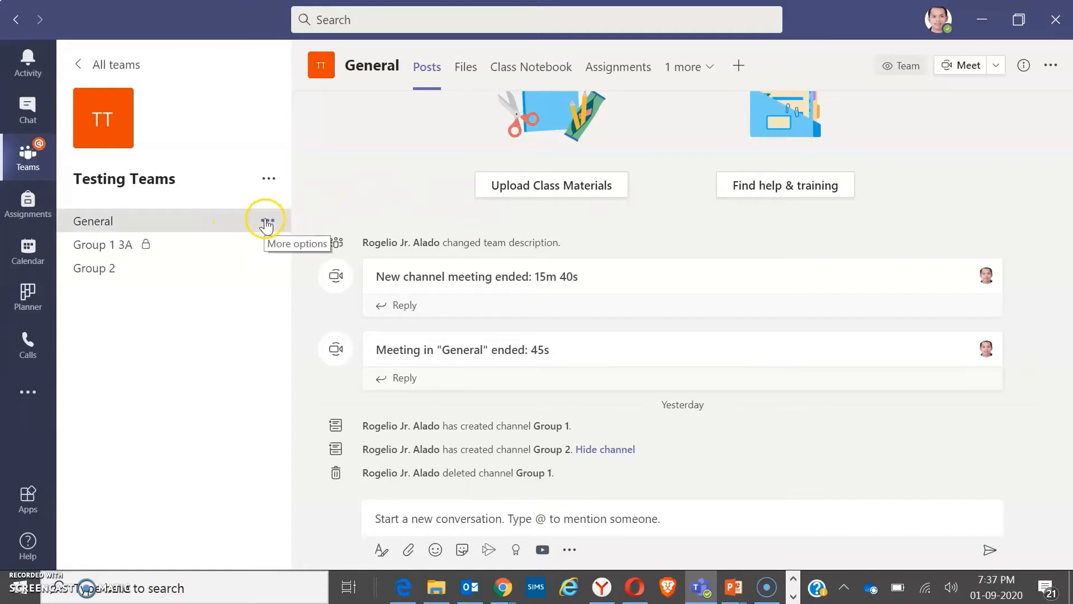
pyautogui.moveTo(268, 179)
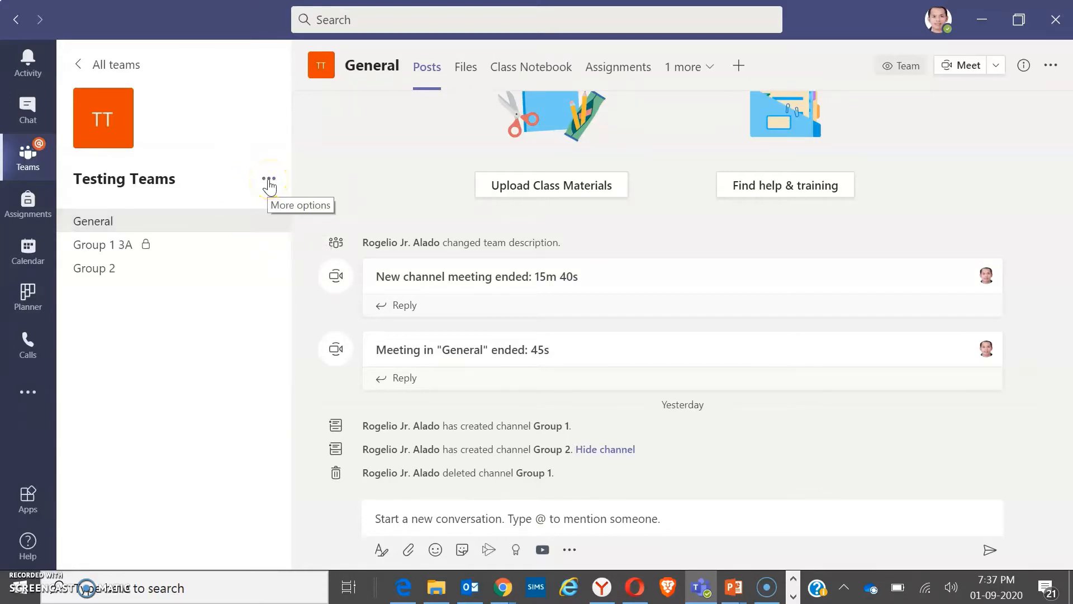
# Open the Add channel form from the Testing Teams team's options menu
pyautogui.click(268, 183)
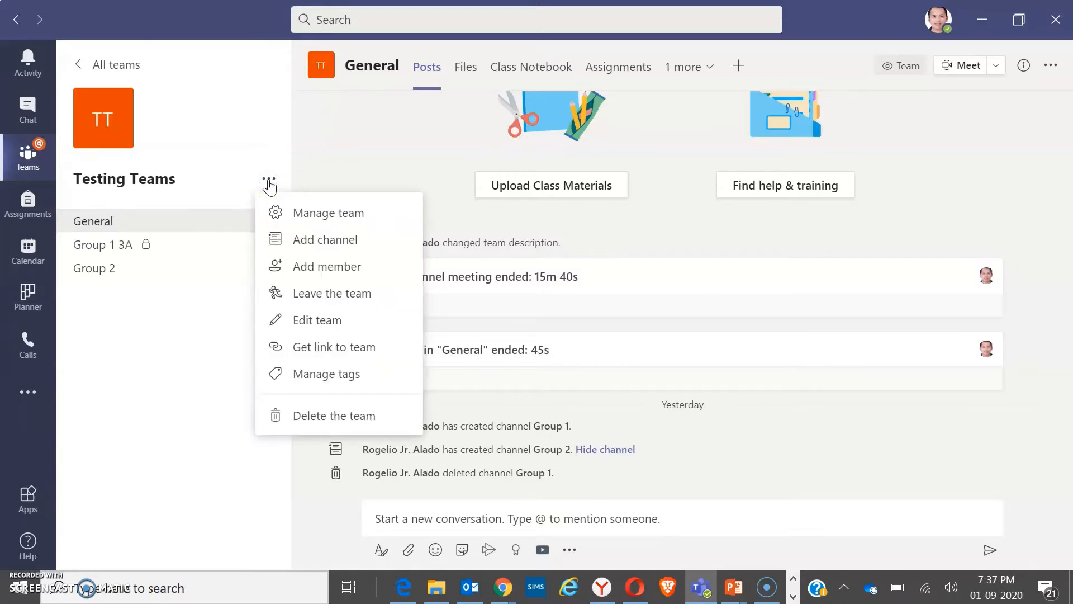
pyautogui.click(323, 239)
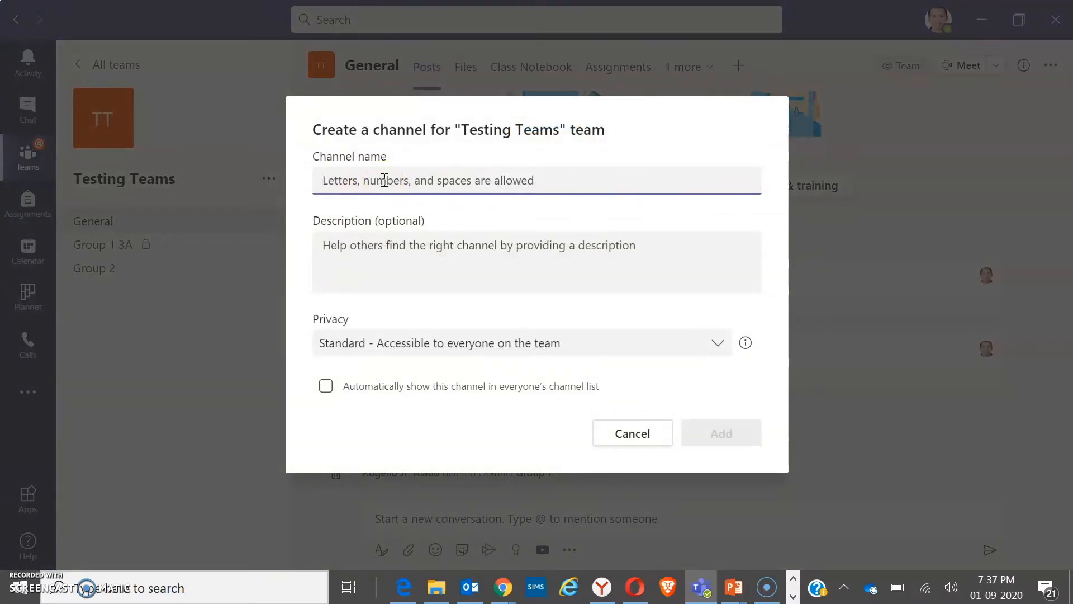
# Name the new channel Group 3A, set its privacy to Private, and continue to members
pyautogui.write('Group 3')
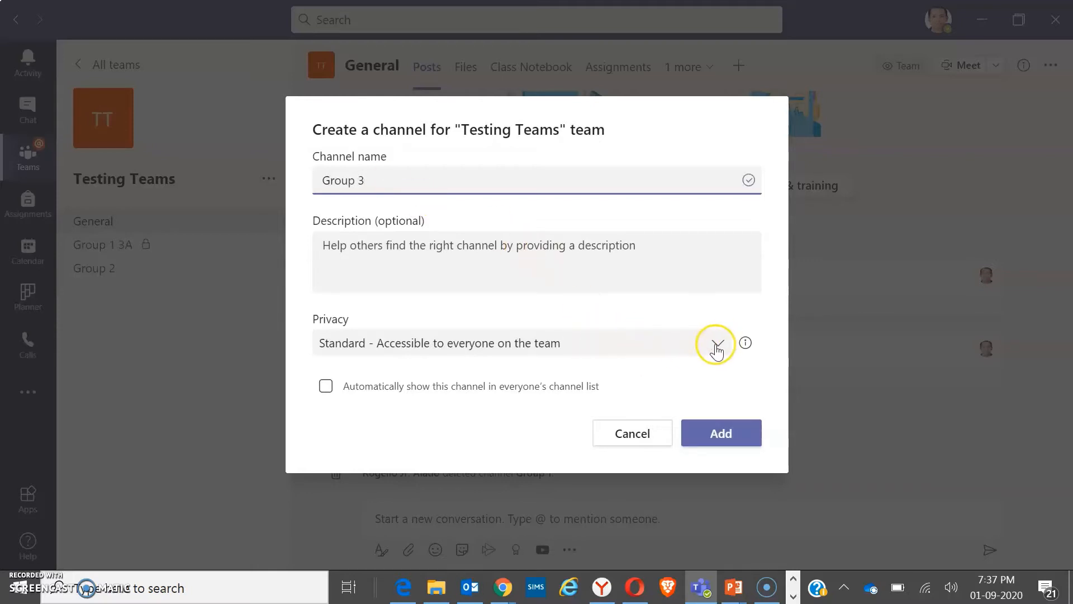
pyautogui.click(718, 342)
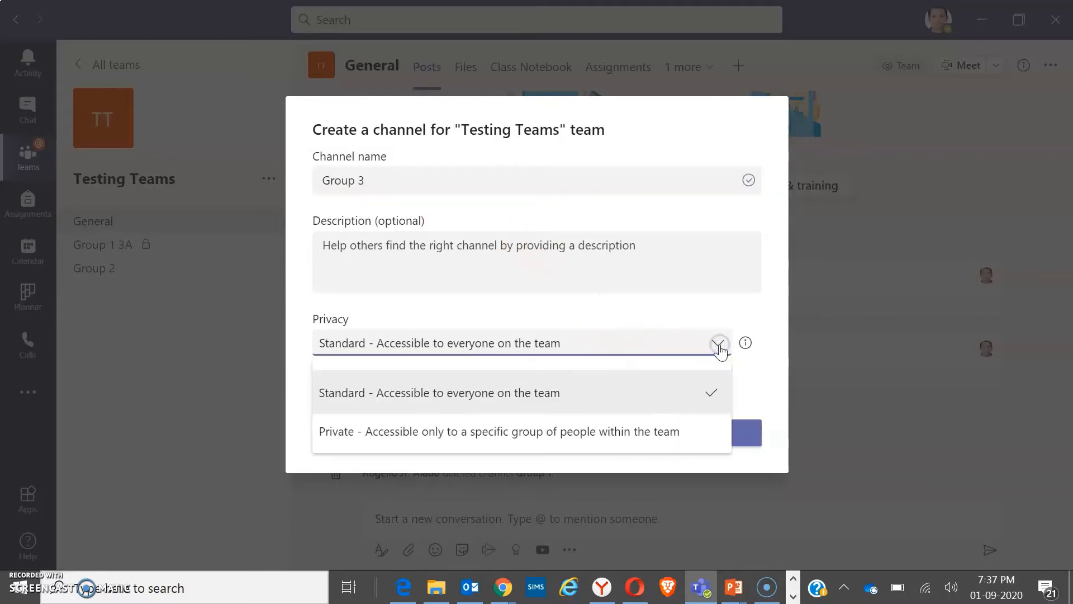
pyautogui.click(498, 431)
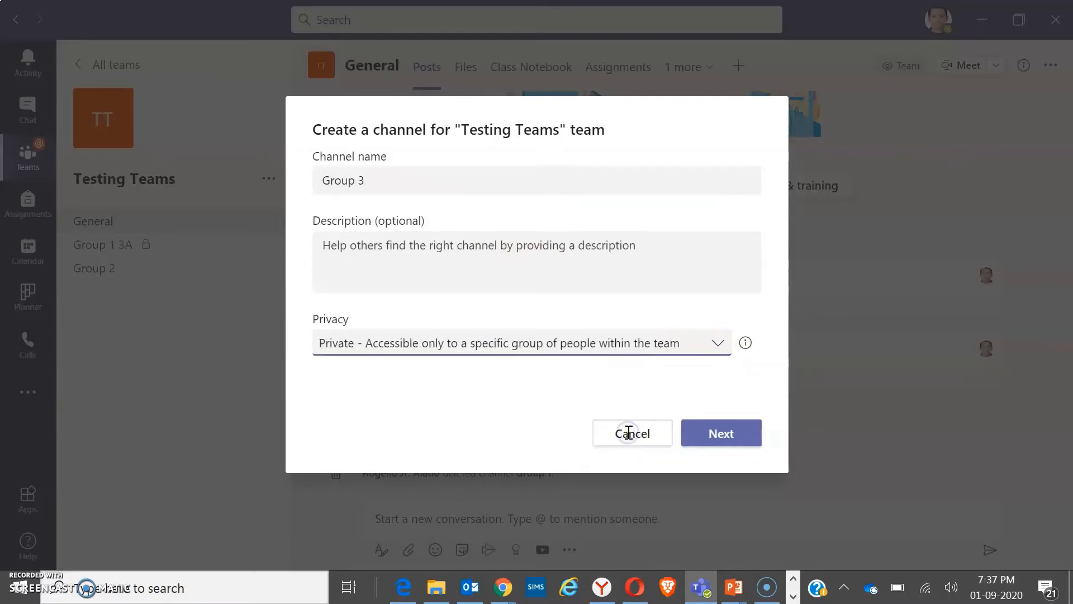
pyautogui.click(720, 433)
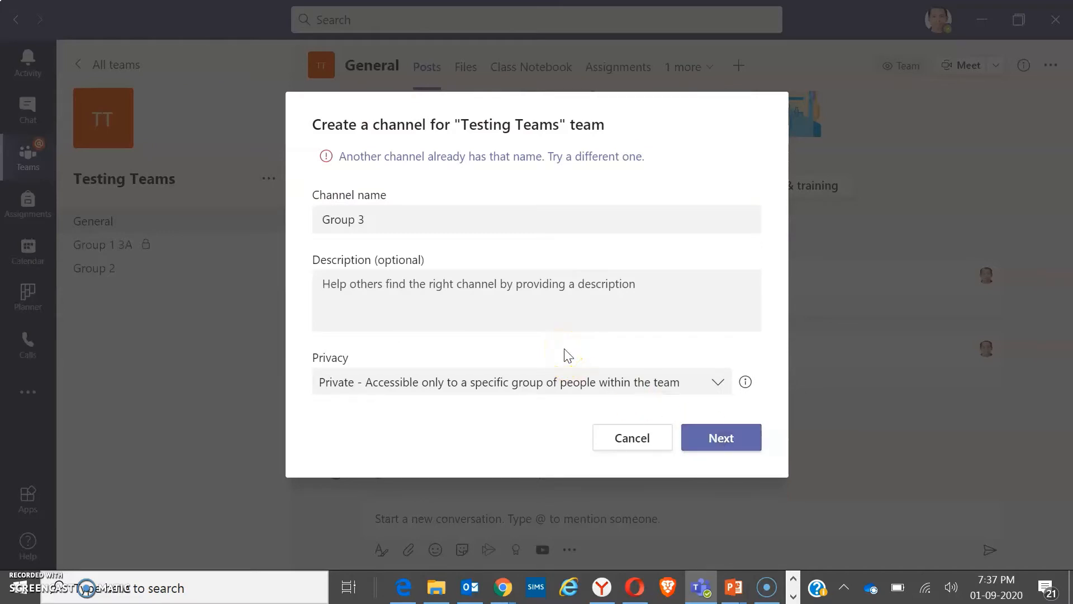
pyautogui.click(415, 219)
pyautogui.write('A')
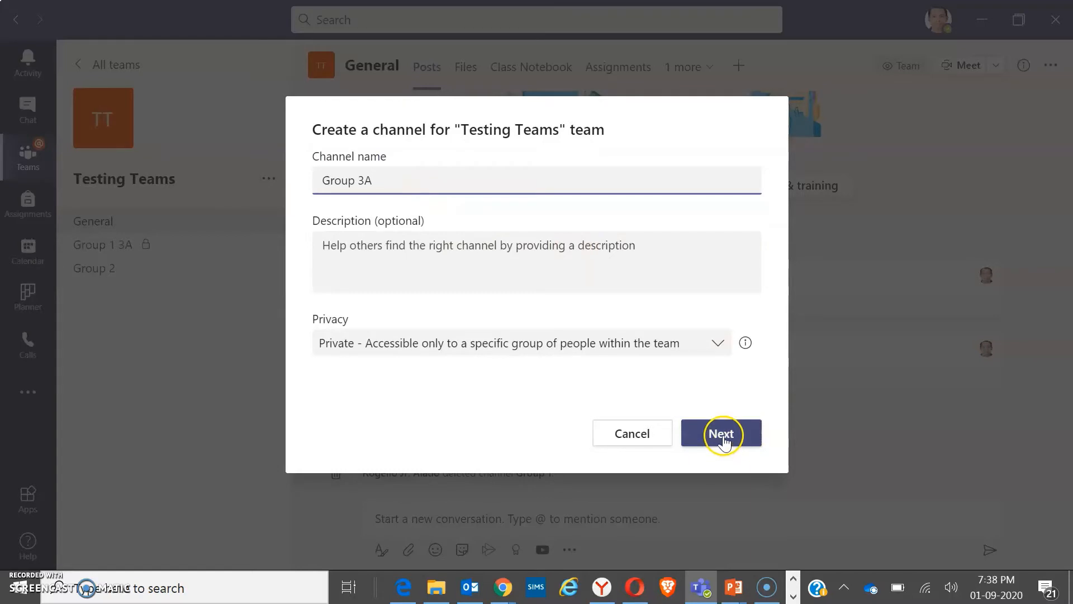
pyautogui.click(720, 433)
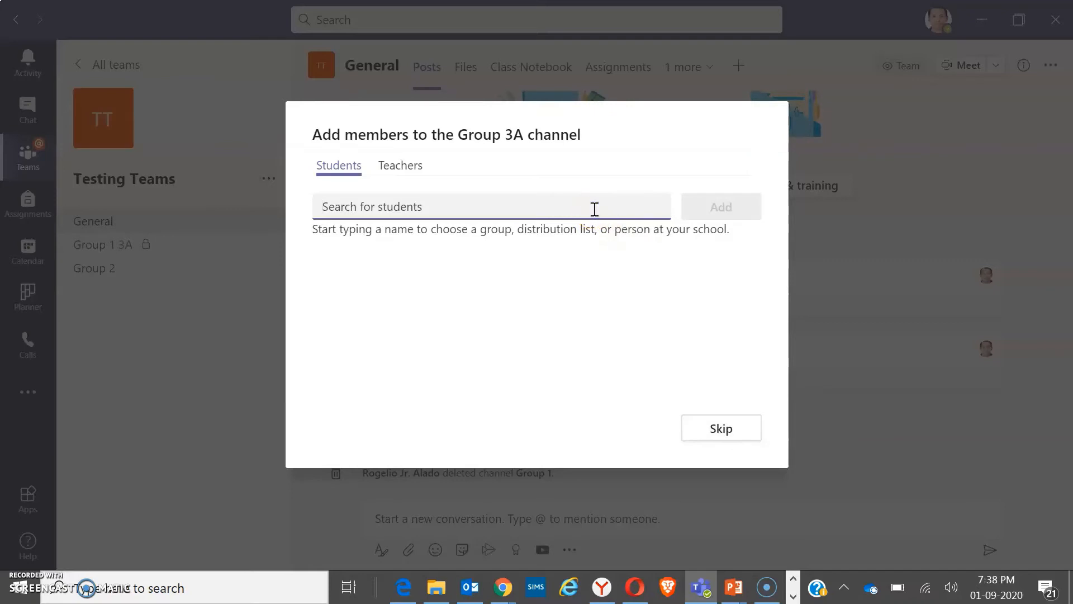
# Skip adding members after declining the Year 3A group's 31 members
pyautogui.write('rogelio')
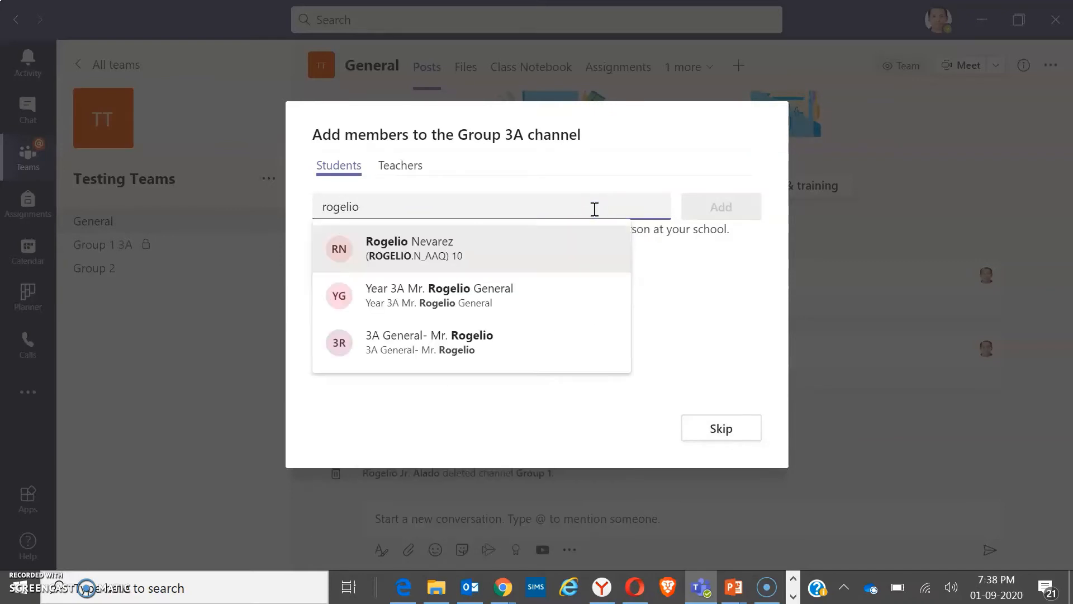
pyautogui.click(438, 295)
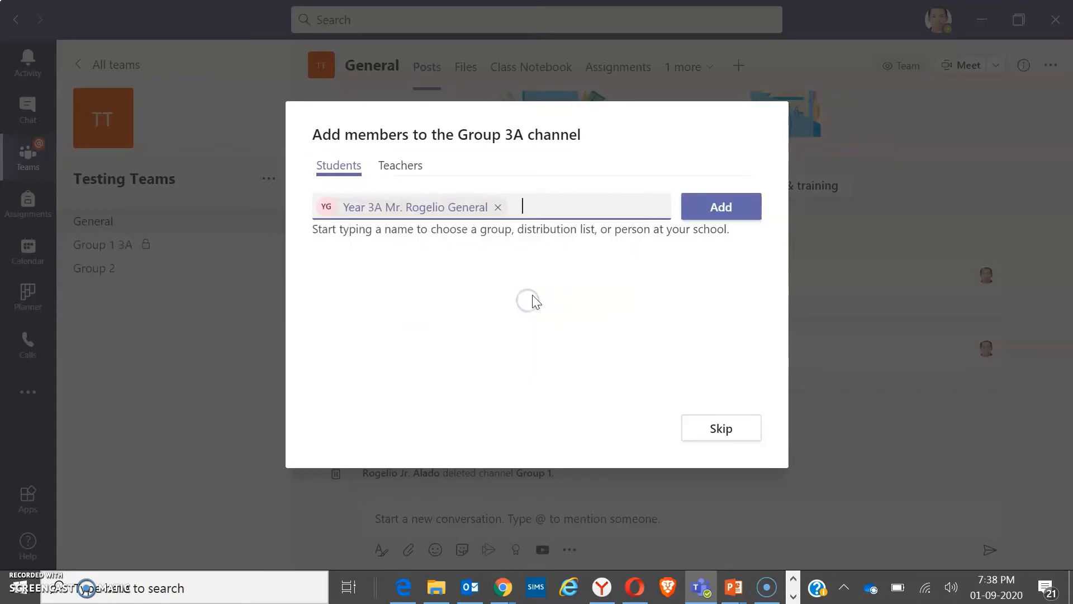
pyautogui.click(720, 206)
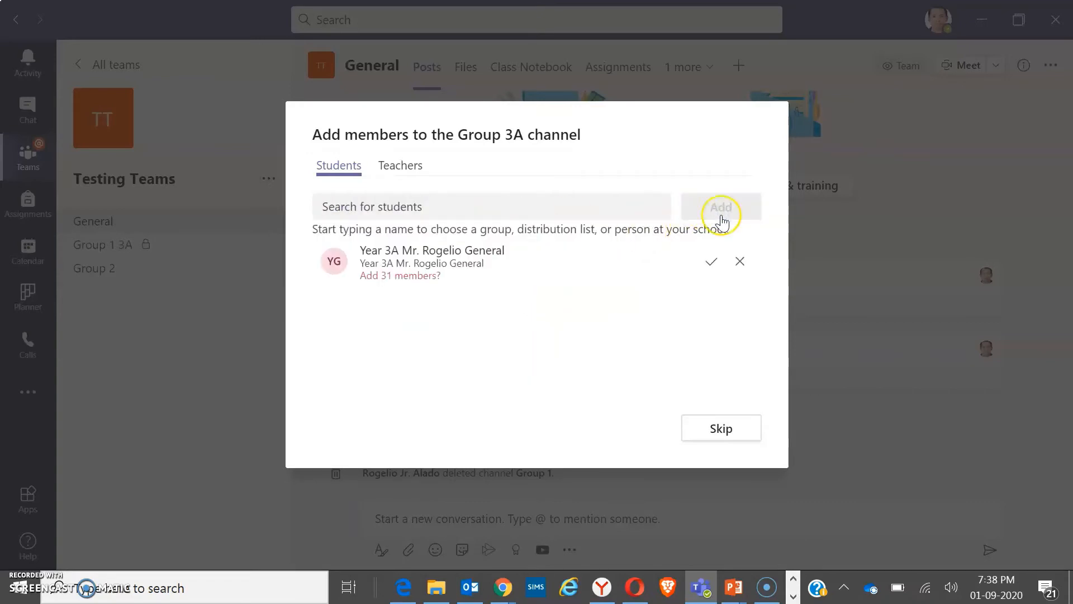
pyautogui.moveTo(743, 301)
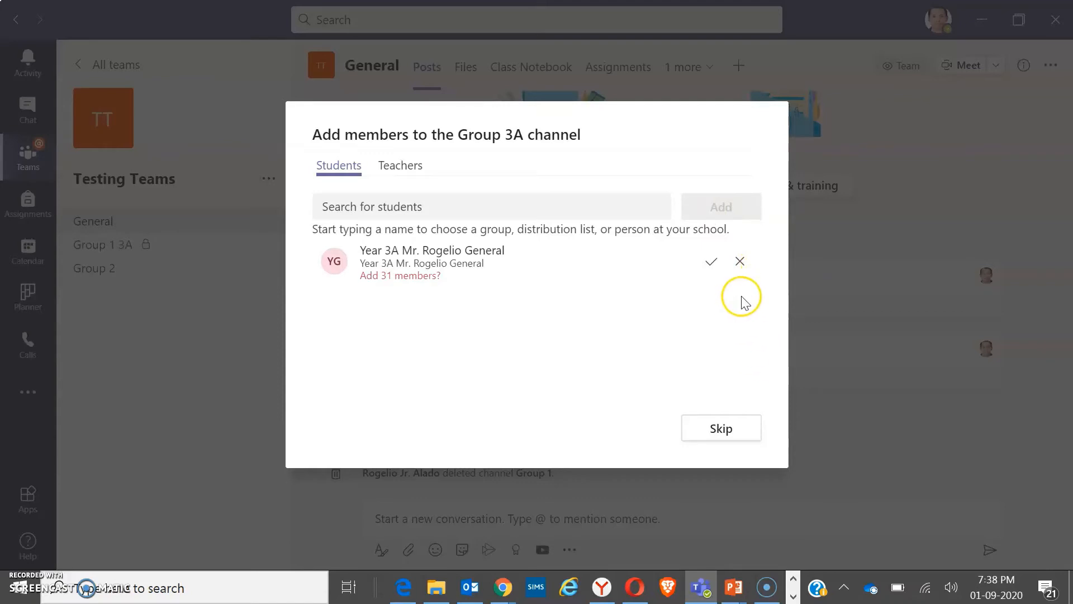
pyautogui.moveTo(717, 290)
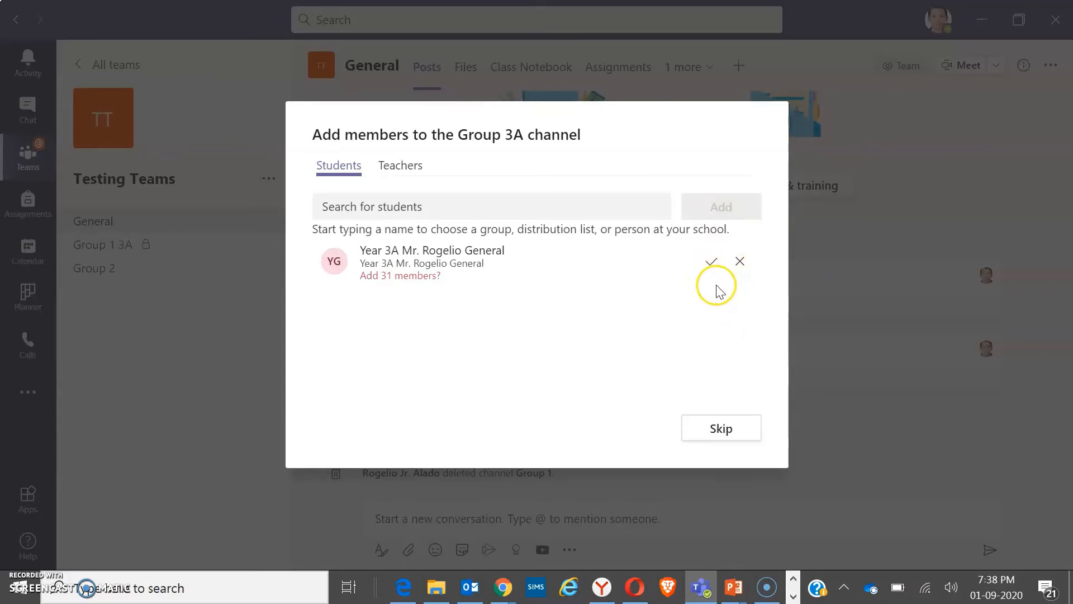
pyautogui.moveTo(489, 270)
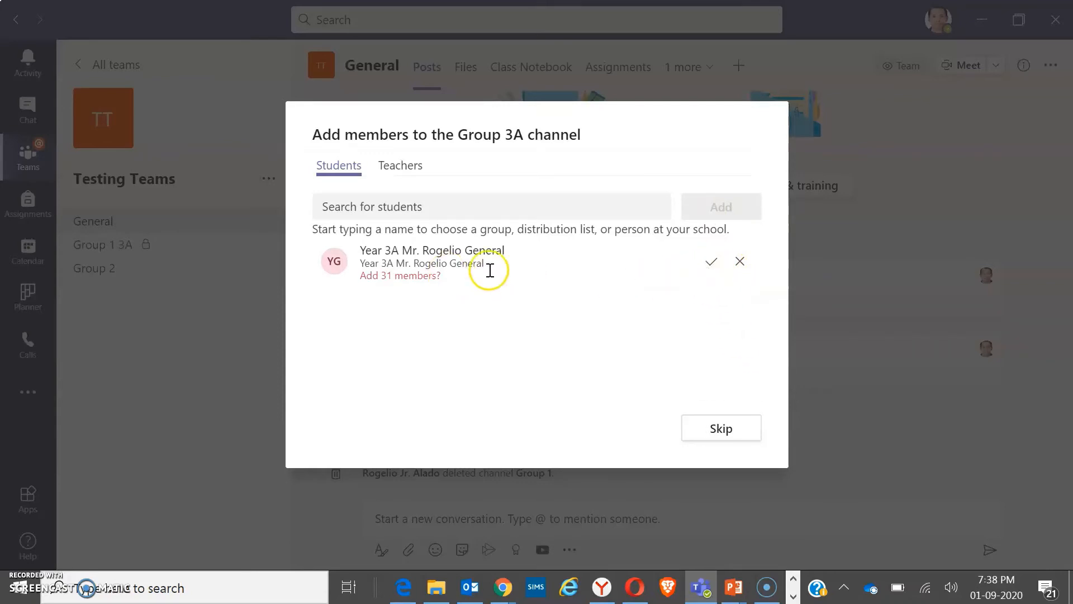
pyautogui.moveTo(490, 302)
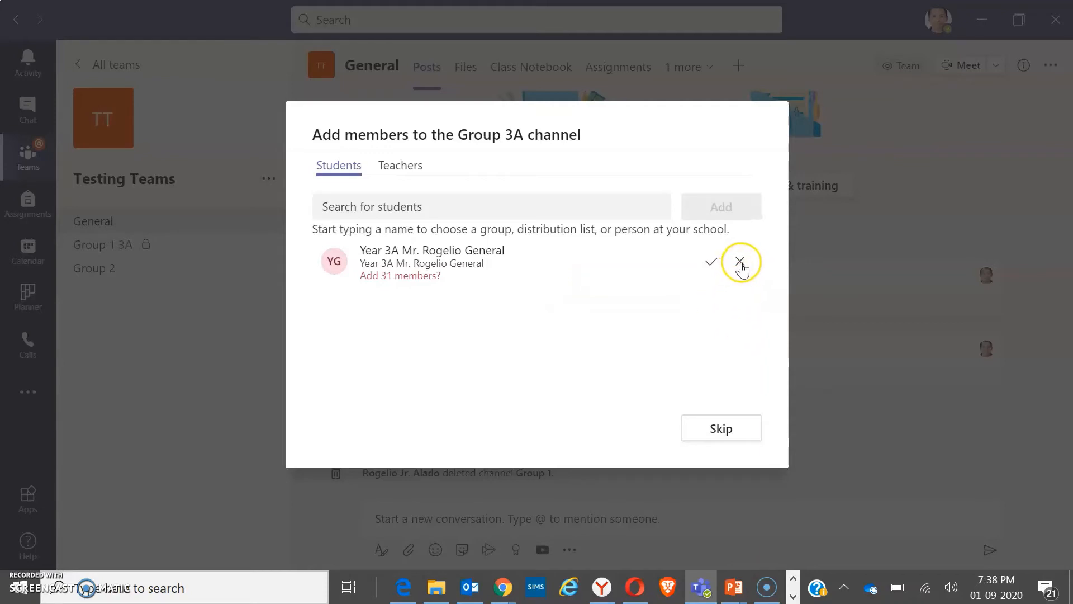
pyautogui.click(740, 261)
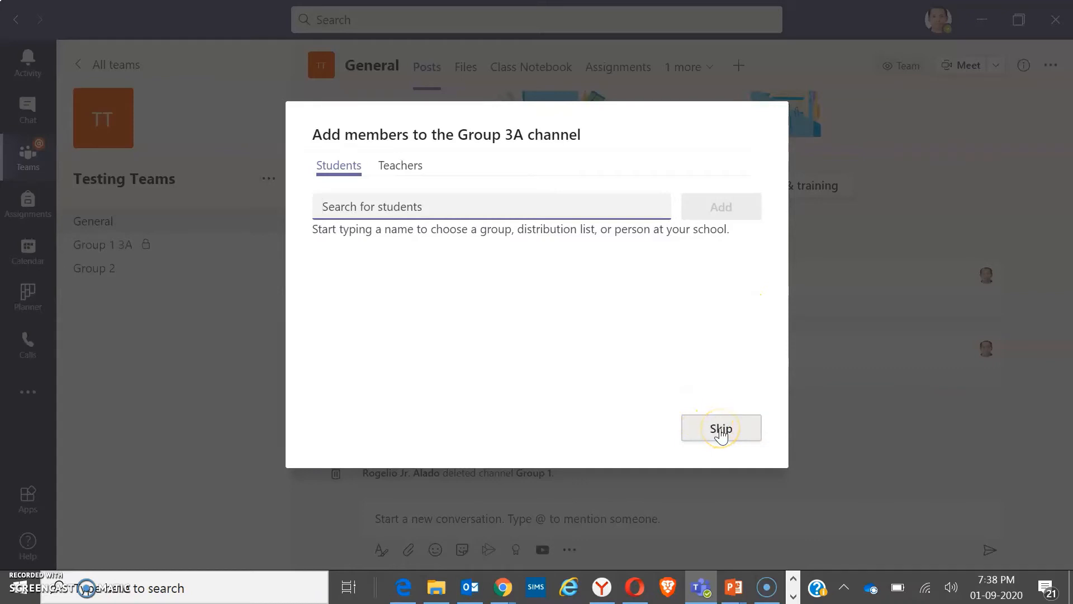
pyautogui.click(719, 427)
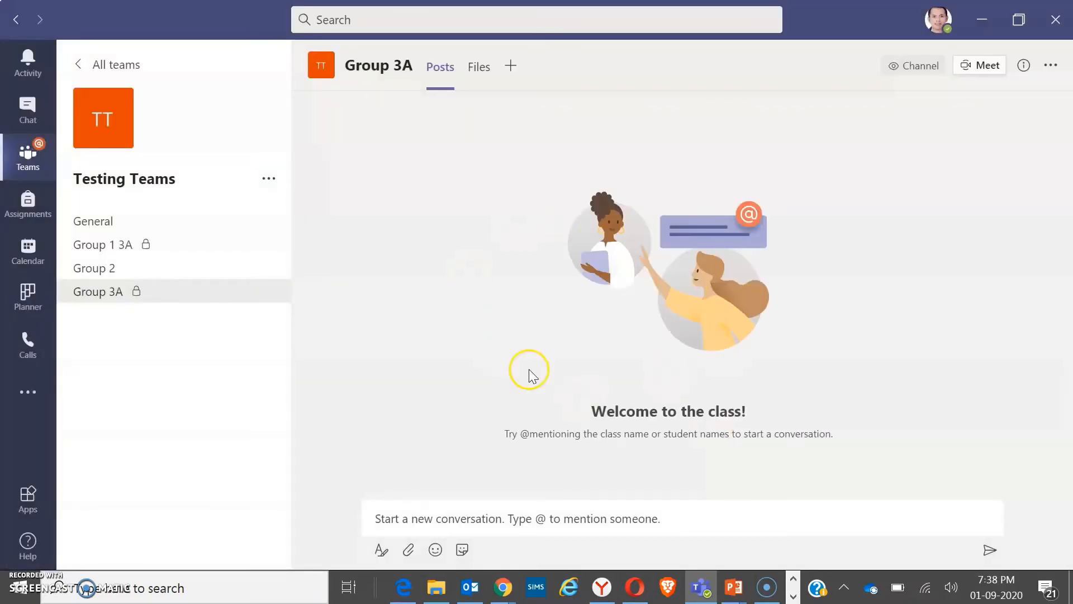
pyautogui.moveTo(807, 392)
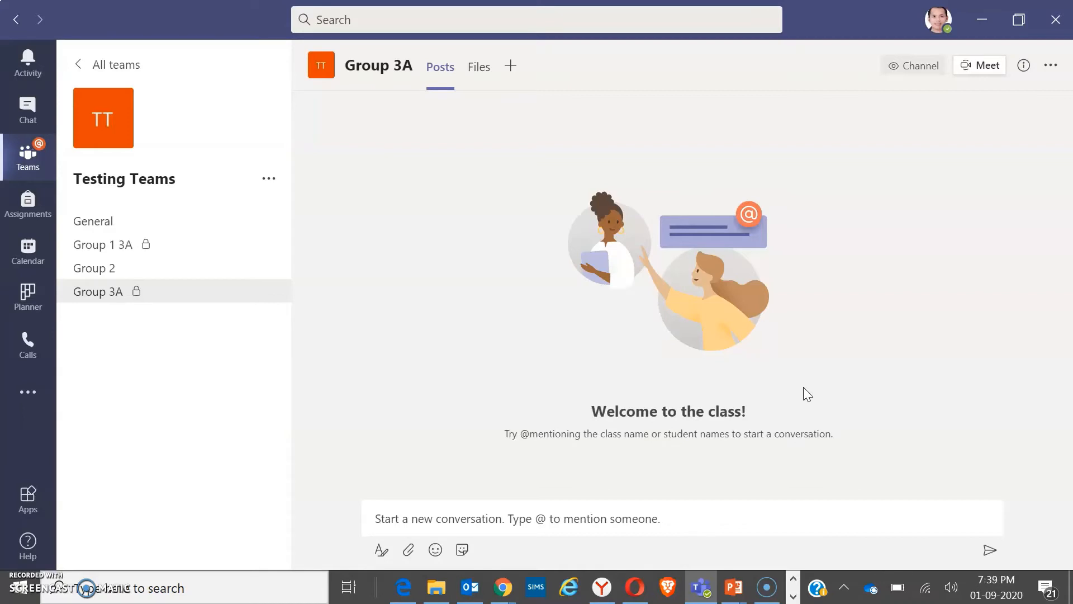
pyautogui.moveTo(467, 142)
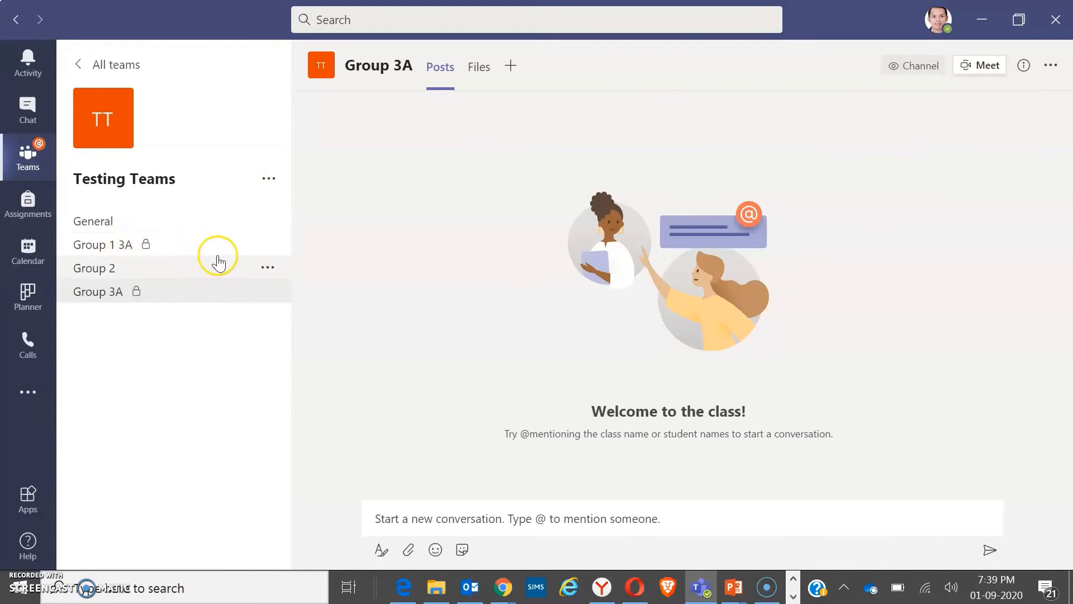
# Open the Group 1 3A channel and join a new meeting there with camera off
pyautogui.click(102, 244)
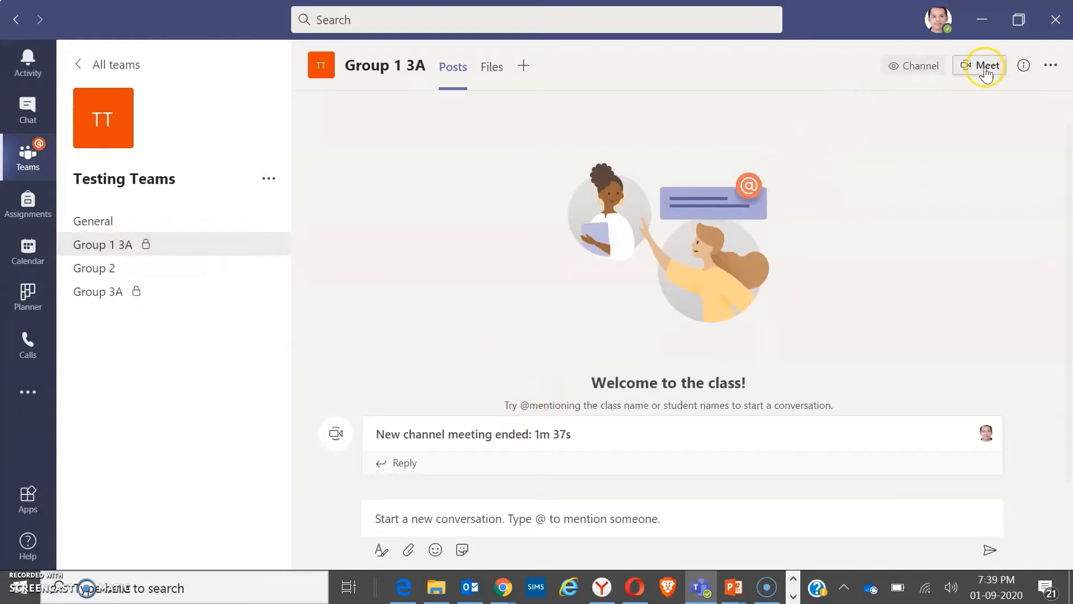
pyautogui.click(984, 65)
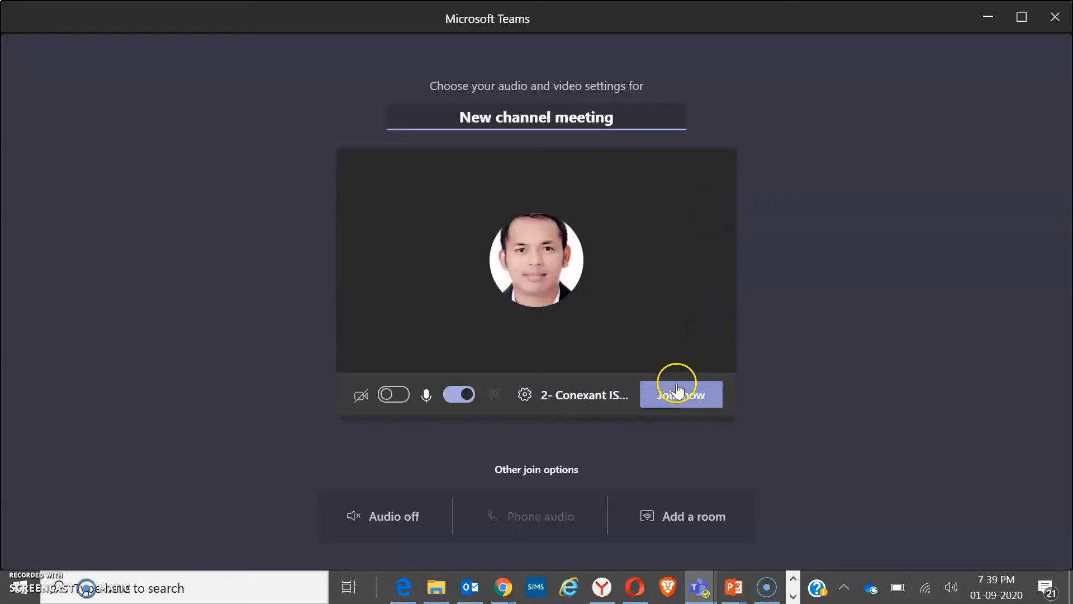
pyautogui.click(679, 394)
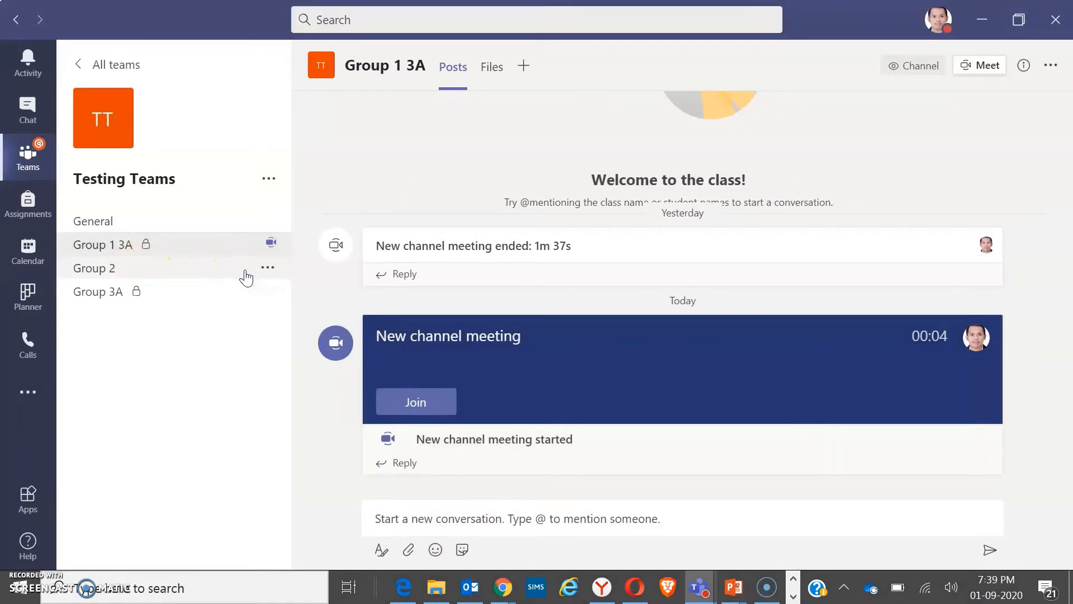
# Open the Group 2 channel and join a new meeting there
pyautogui.click(94, 268)
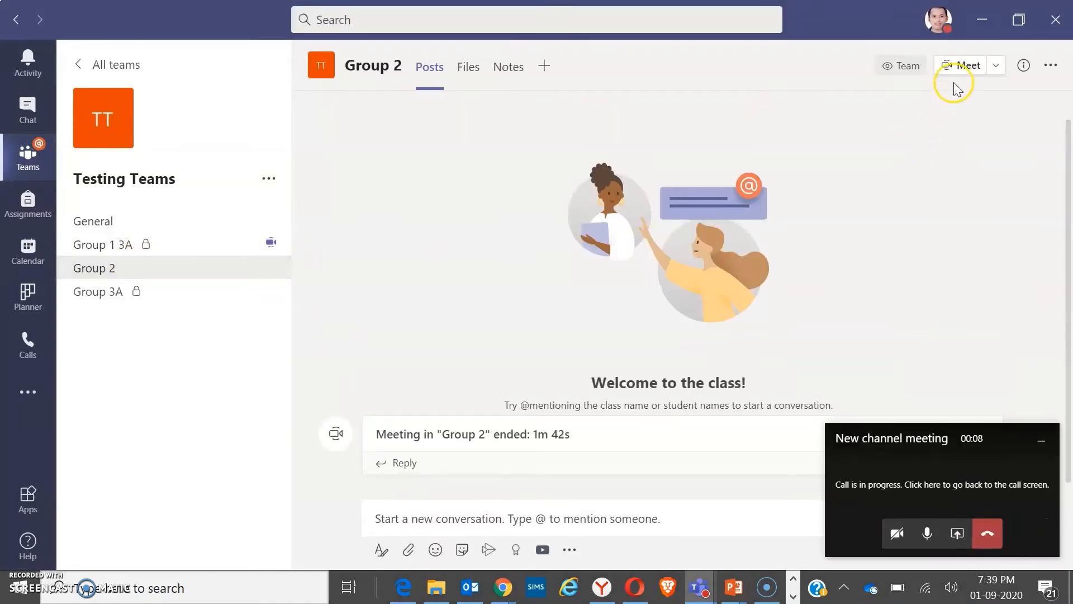
pyautogui.click(964, 64)
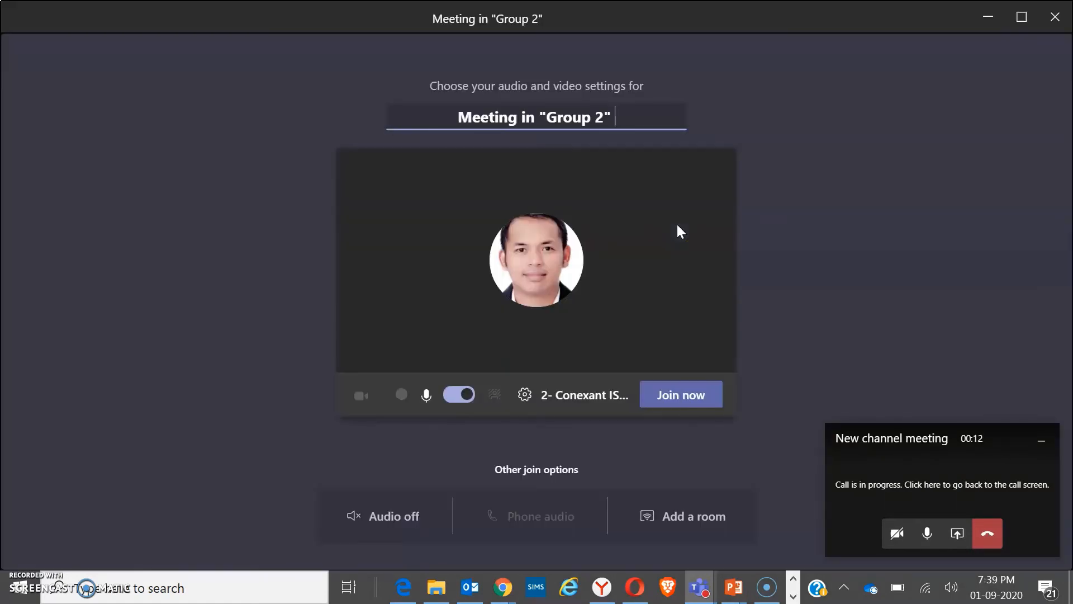
pyautogui.click(393, 394)
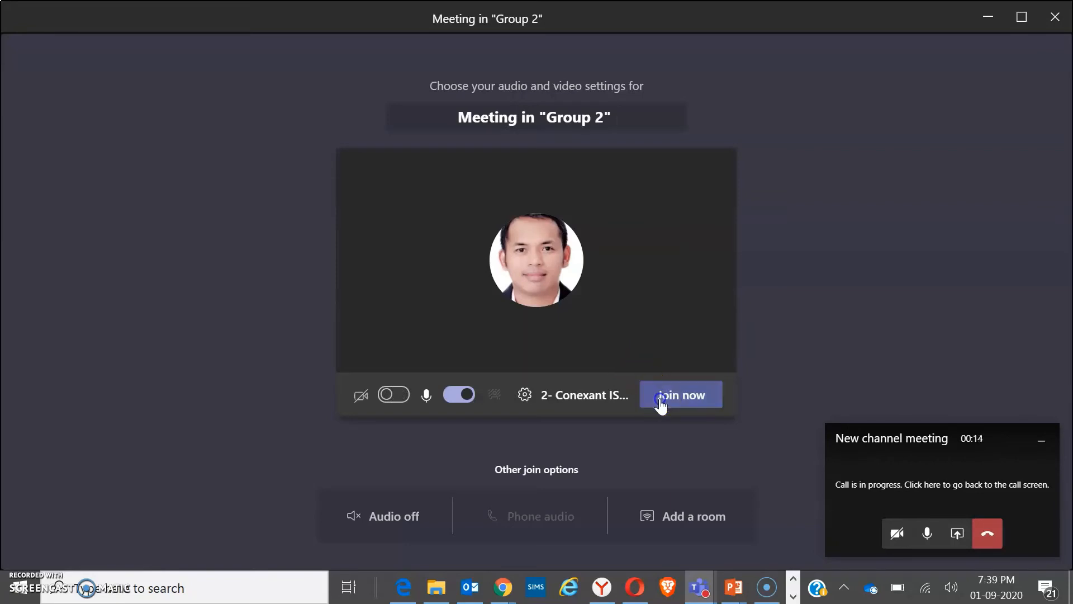
pyautogui.click(680, 396)
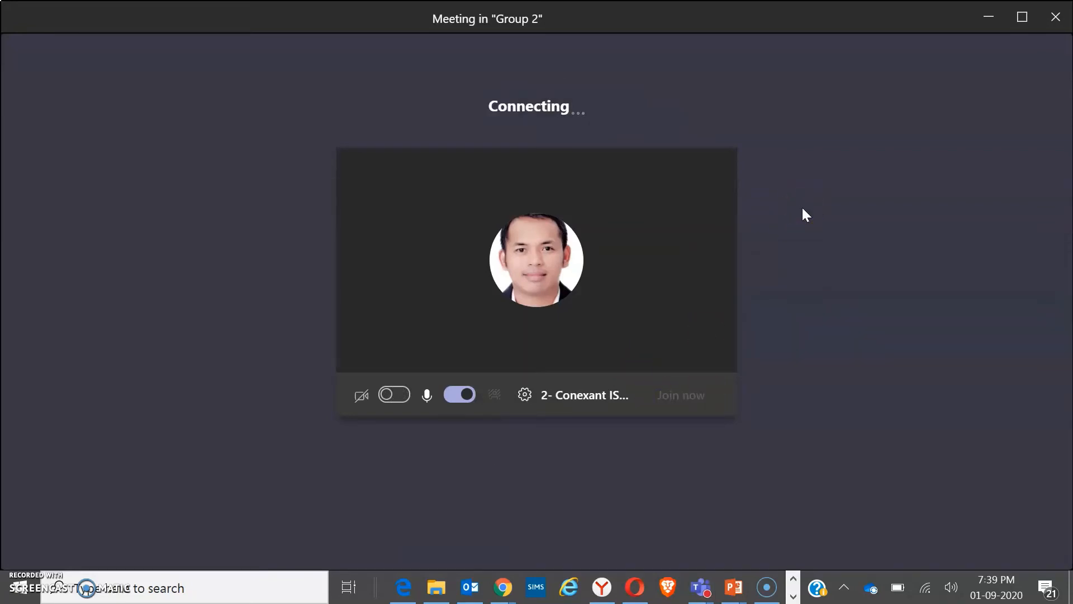
pyautogui.moveTo(937, 190)
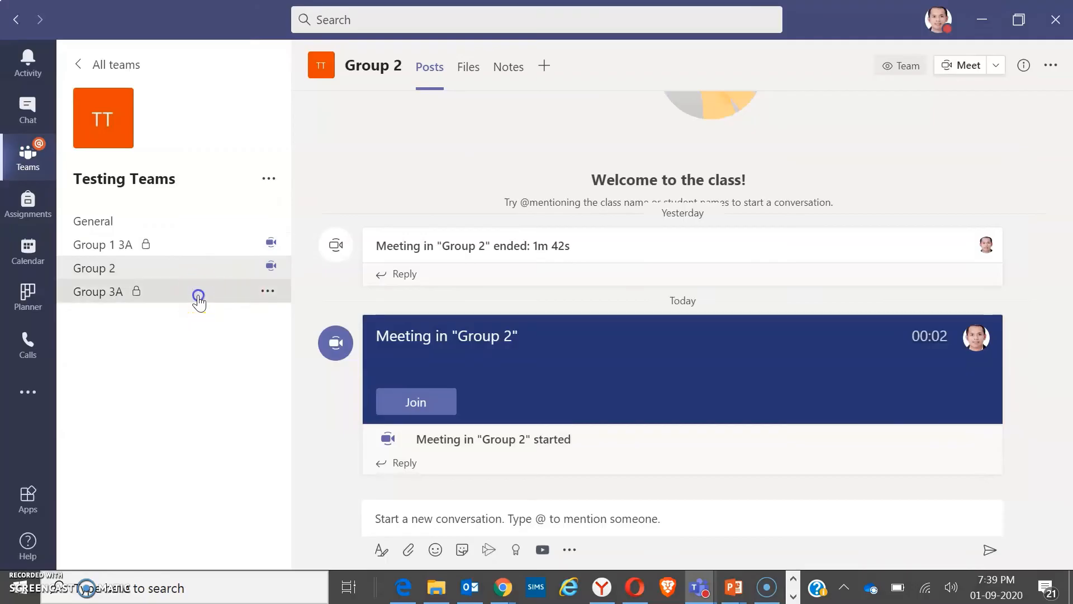
# Open Group 3A, join a new meeting, and choose to end the meeting
pyautogui.click(98, 291)
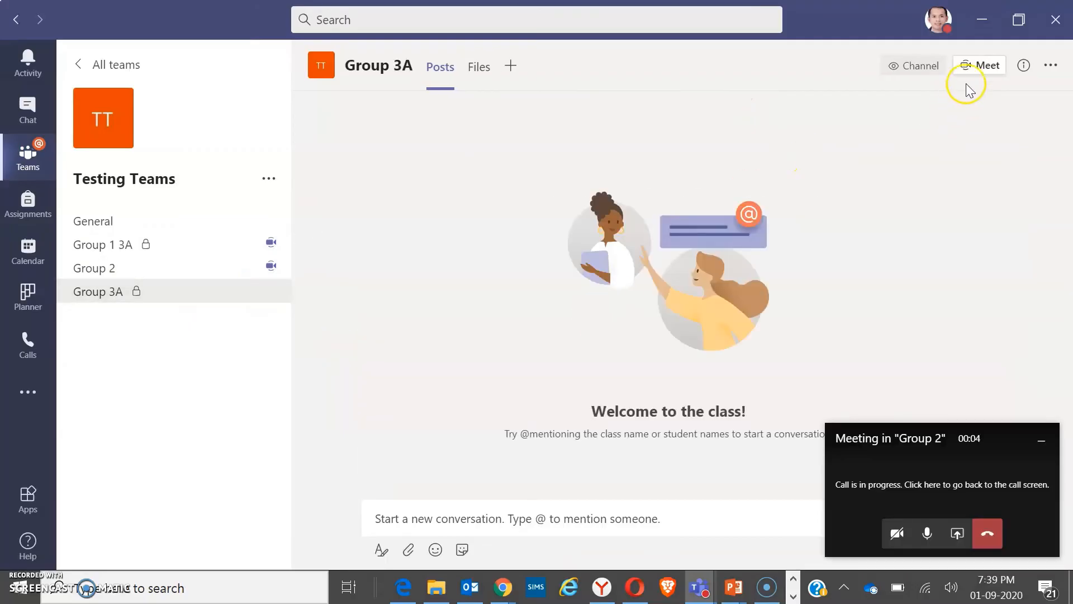
pyautogui.click(982, 65)
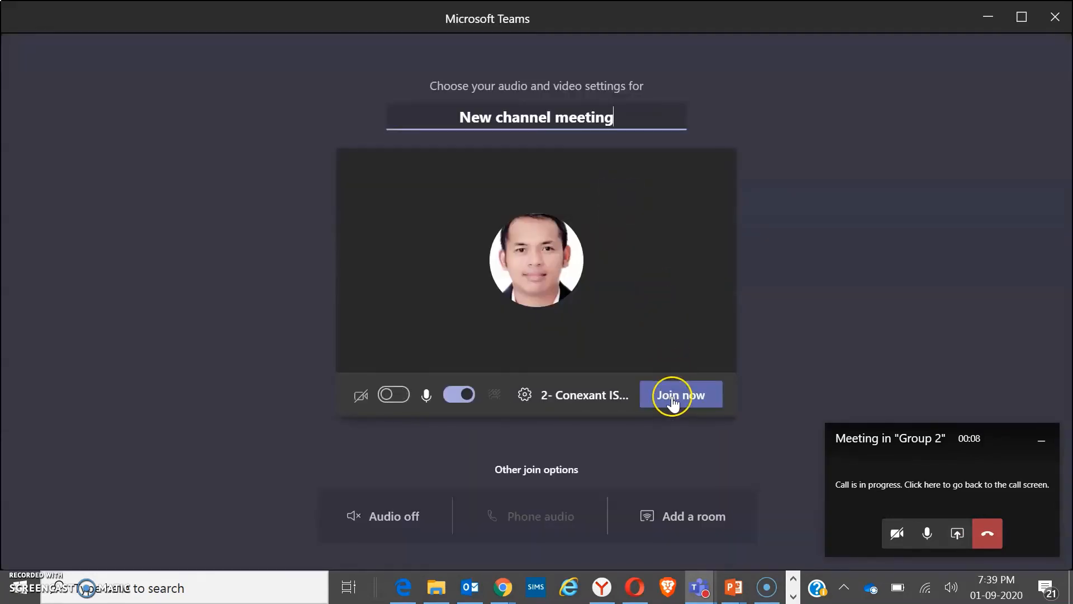
pyautogui.click(680, 394)
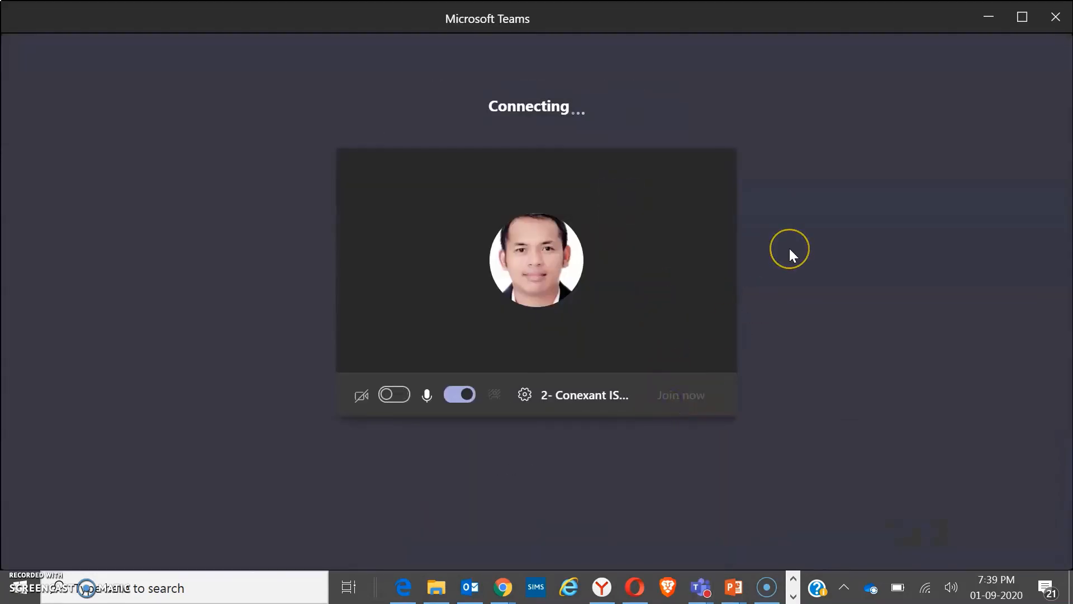
pyautogui.moveTo(978, 34)
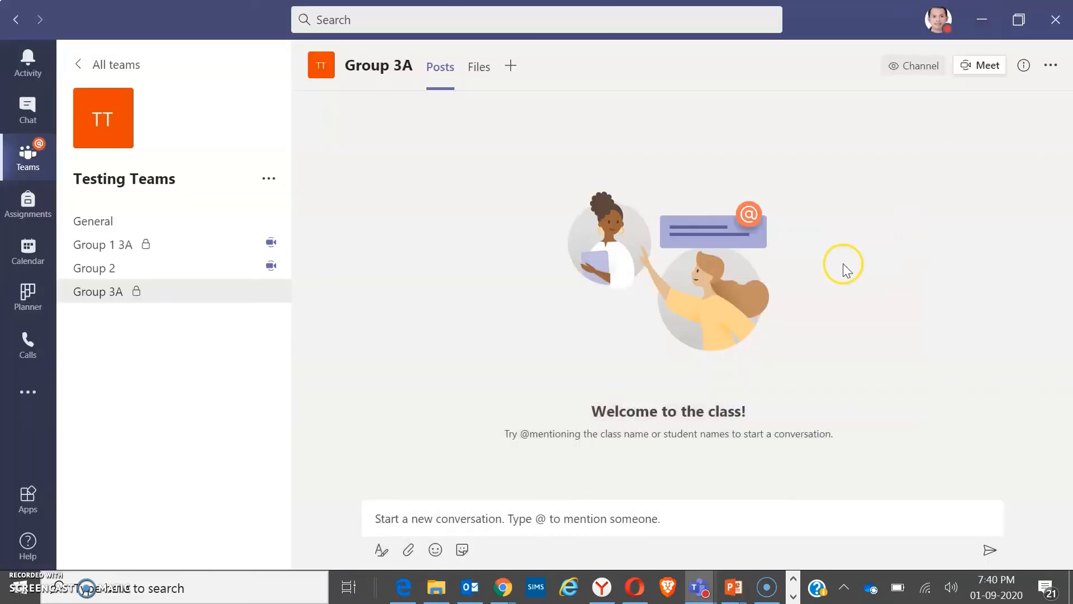
pyautogui.moveTo(555, 148)
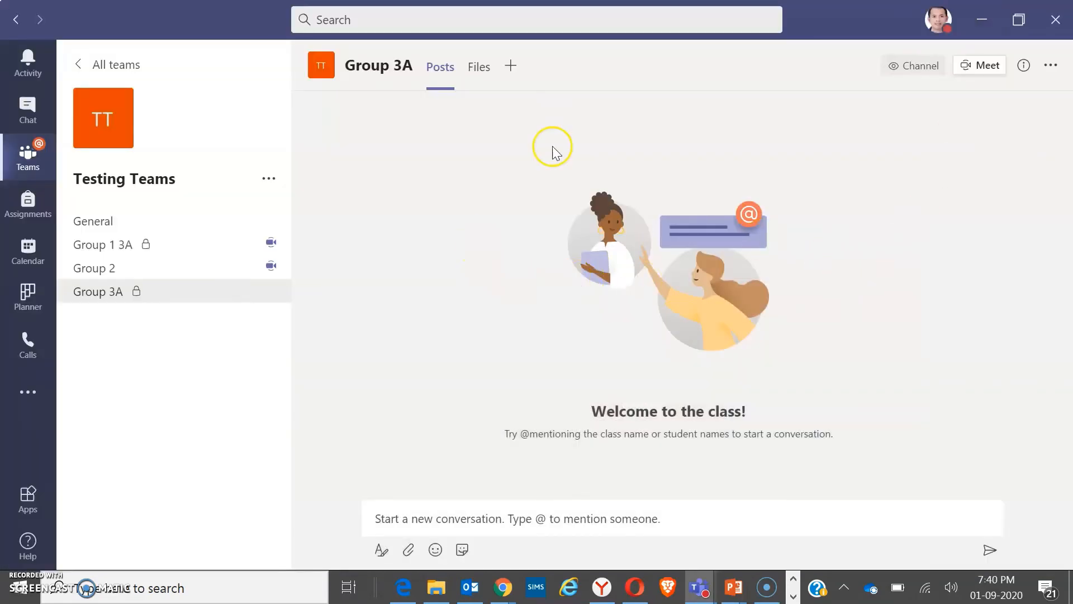
pyautogui.click(979, 65)
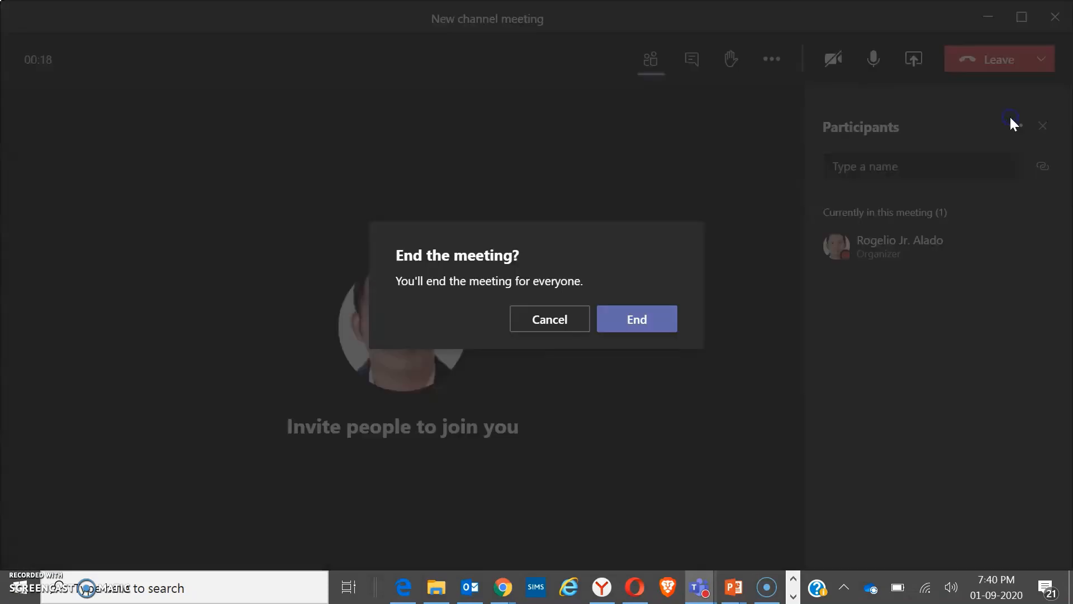
# End the Group 3A meeting for everyone, then leave the running Group 2 meeting
pyautogui.click(636, 319)
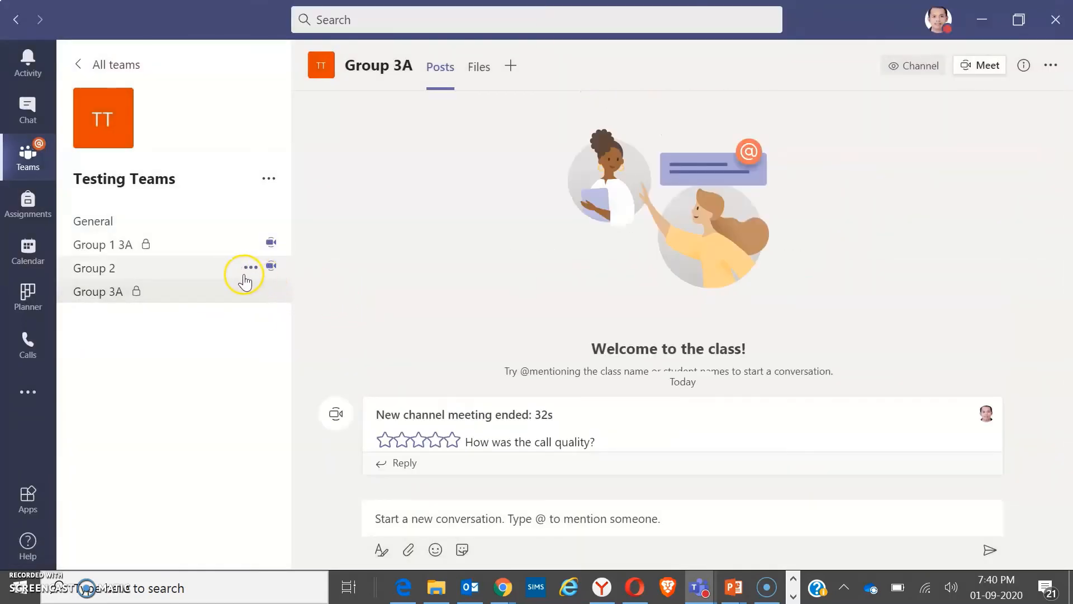
pyautogui.click(250, 267)
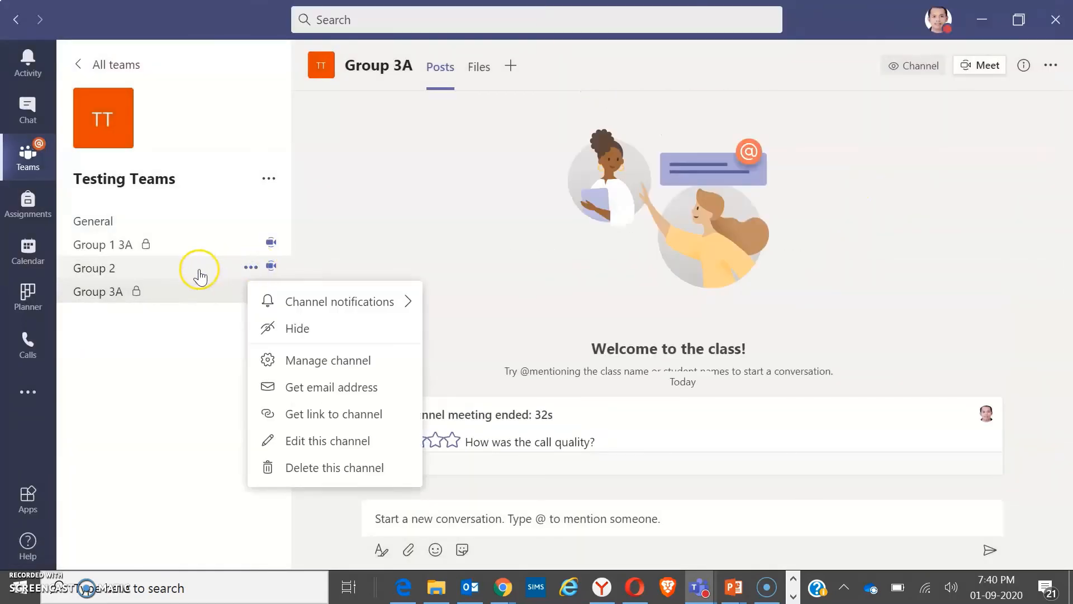
pyautogui.click(94, 267)
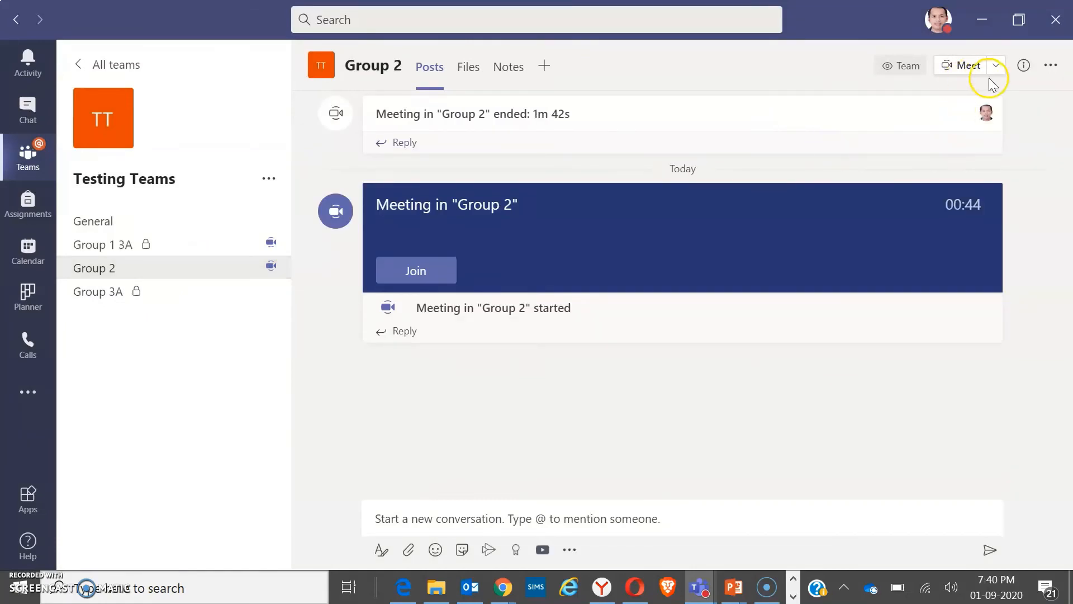
pyautogui.click(415, 269)
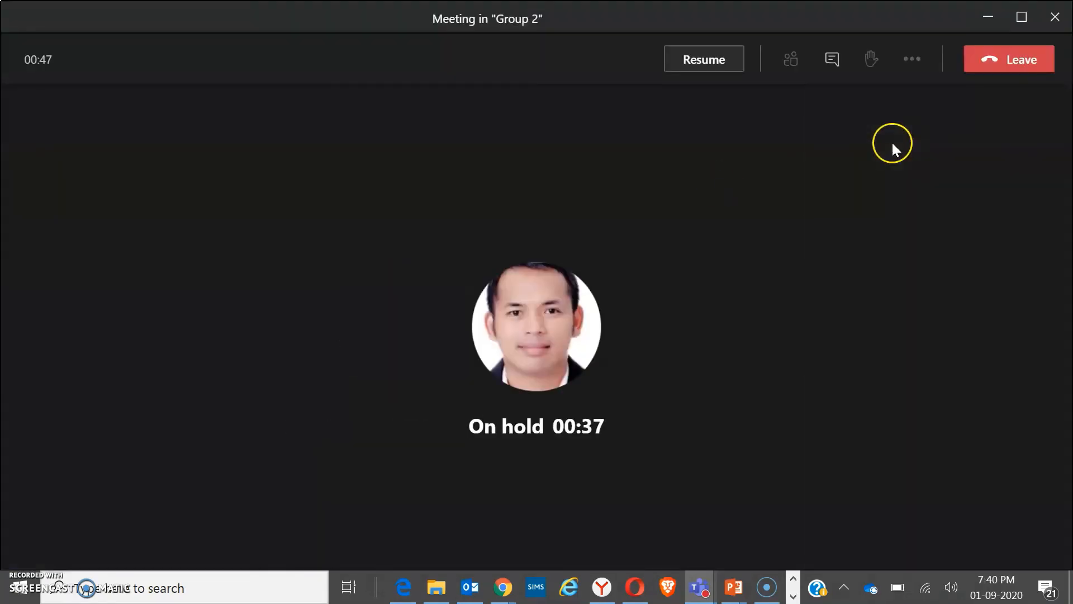
pyautogui.moveTo(1019, 60)
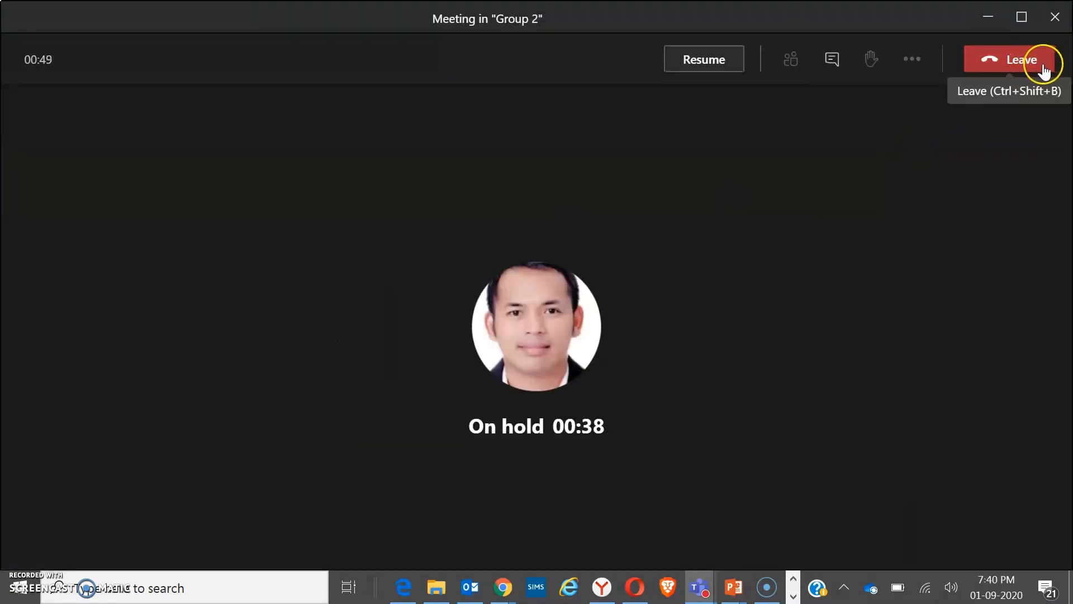
pyautogui.click(1019, 59)
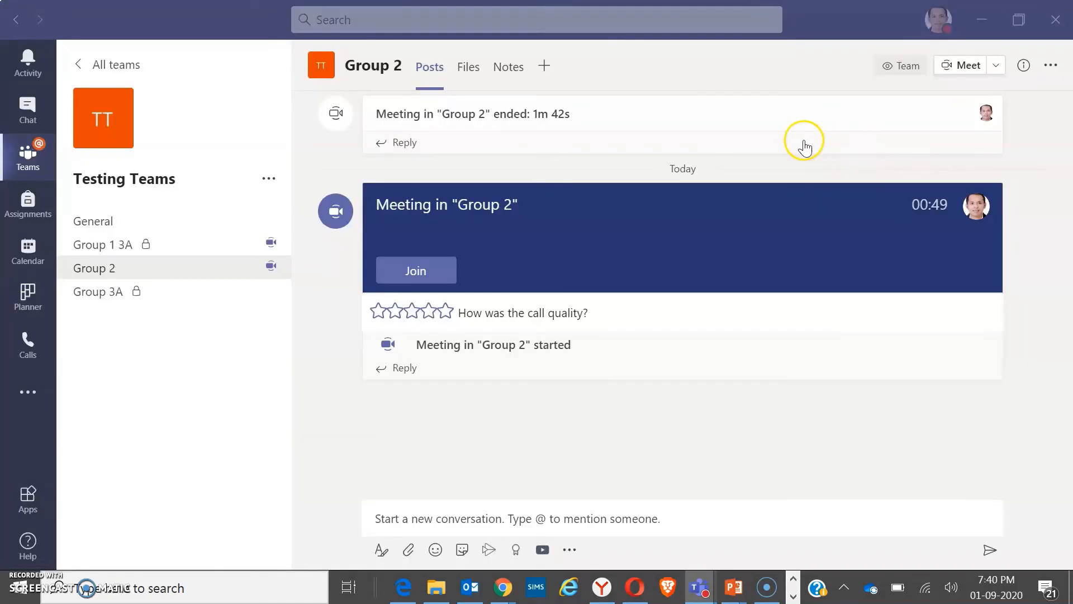
# Rejoin the Group 1 3A channel meeting and leave it
pyautogui.click(103, 245)
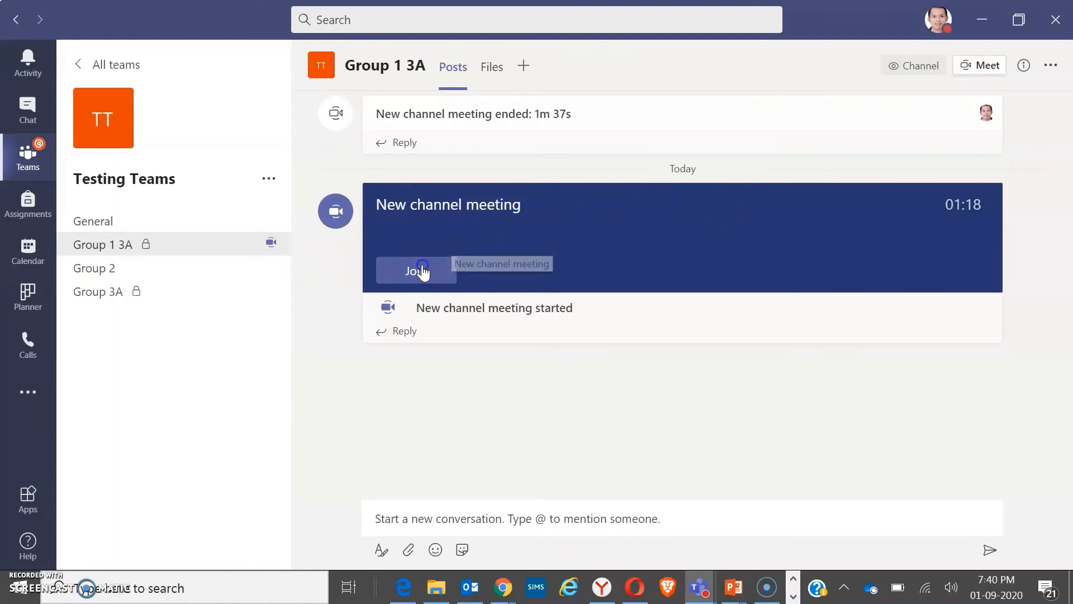
pyautogui.click(415, 270)
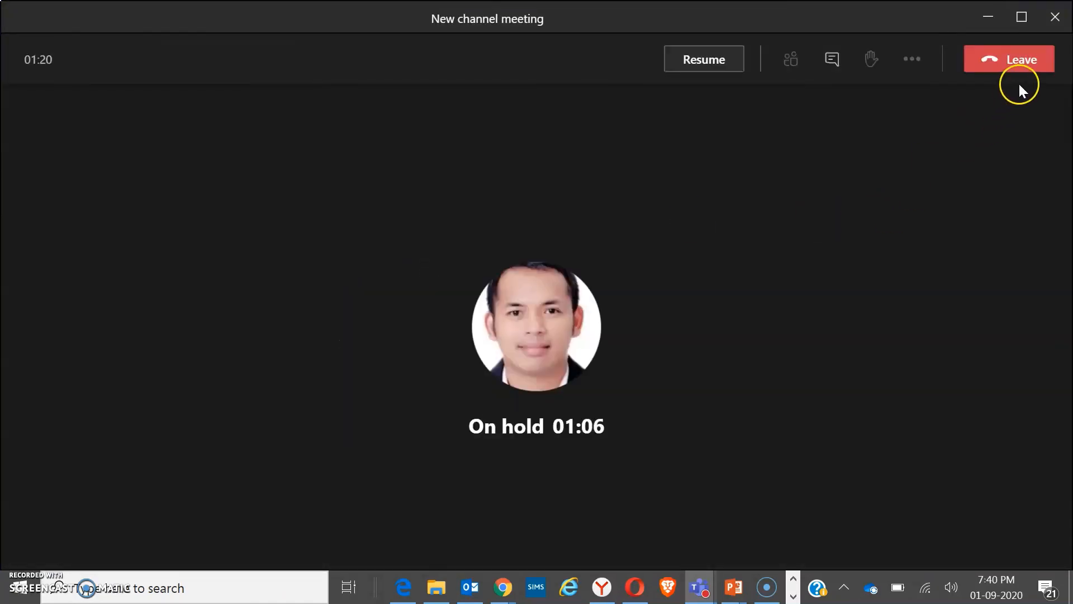
pyautogui.click(1009, 58)
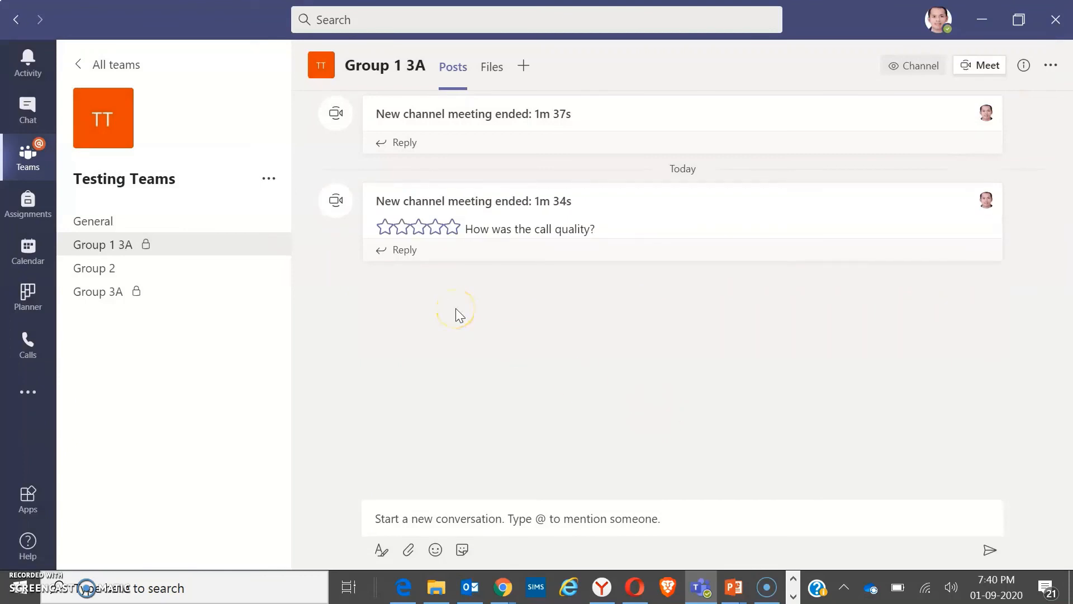
pyautogui.moveTo(691, 400)
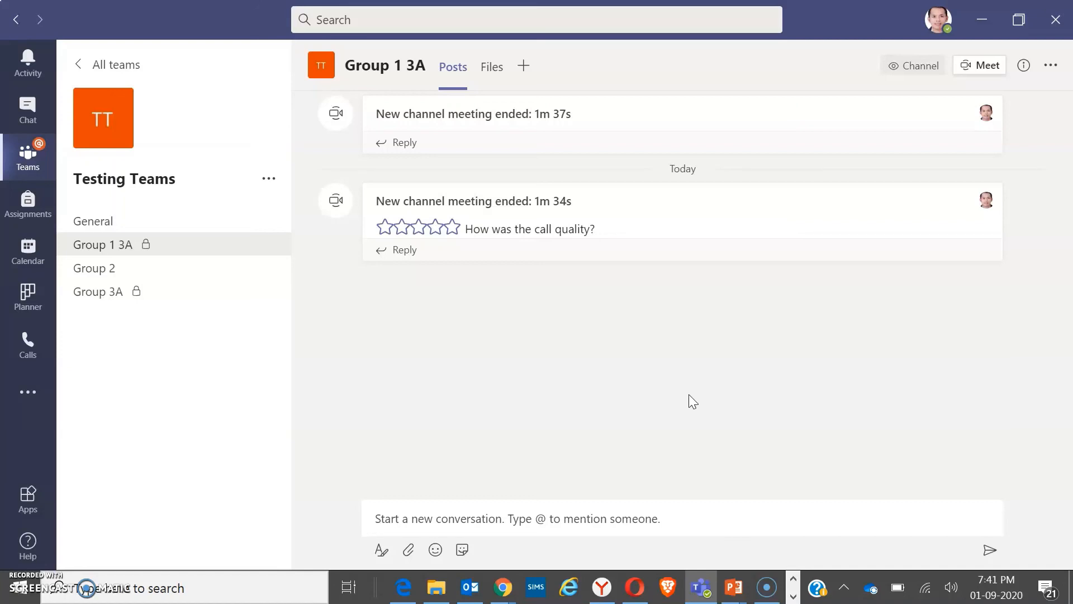
pyautogui.moveTo(28, 498)
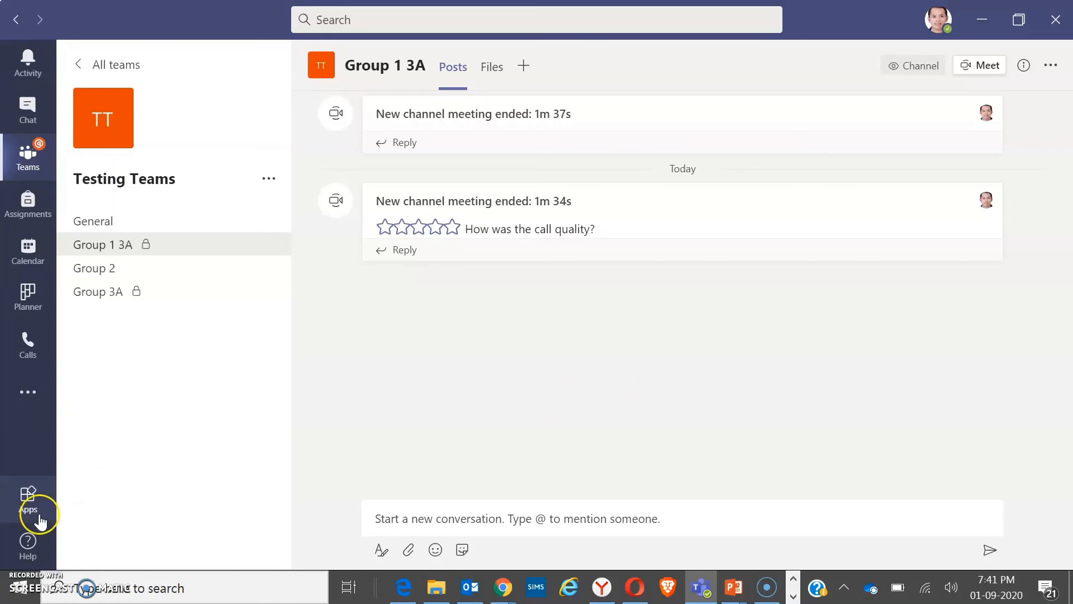